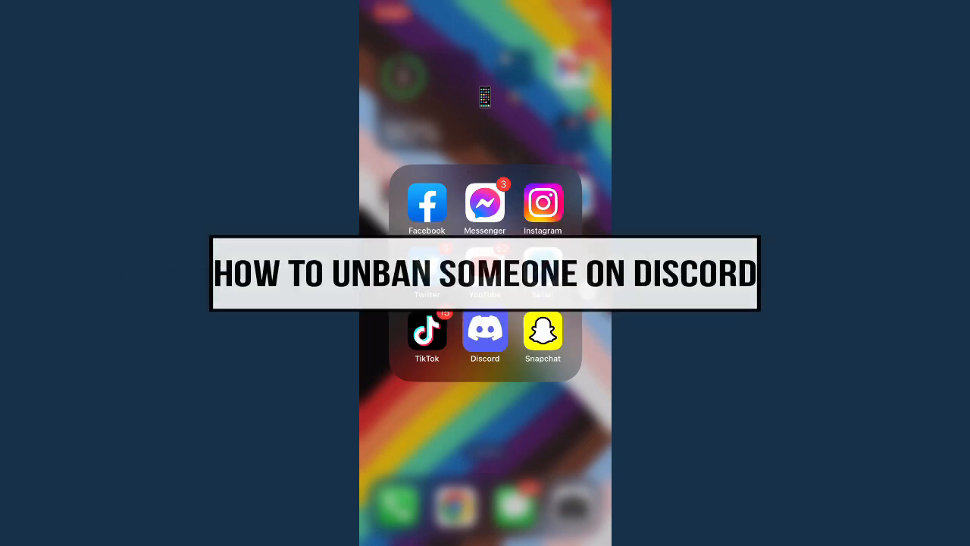
# - Launch Discord from the social apps folder, landing in the server's general channel
pyautogui.click(484, 332)
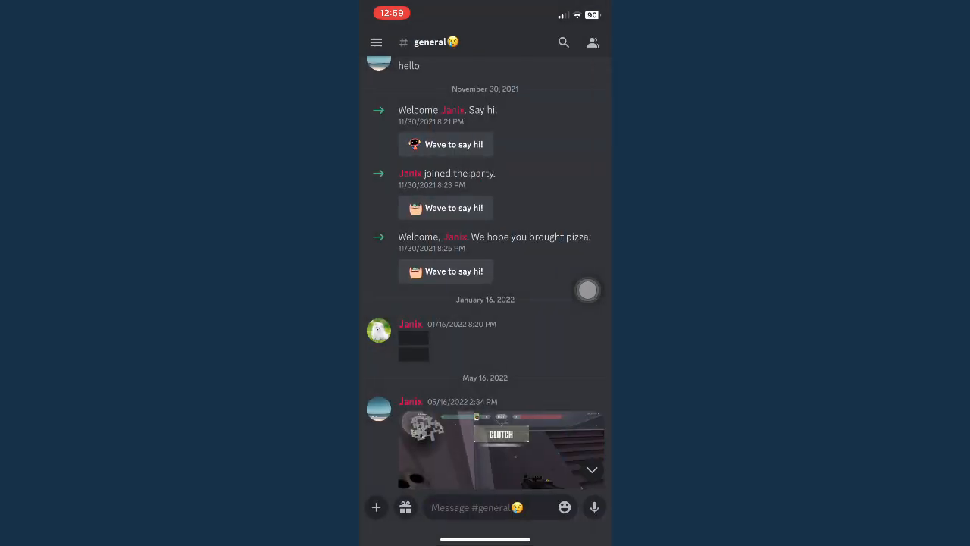
pyautogui.scroll(3)
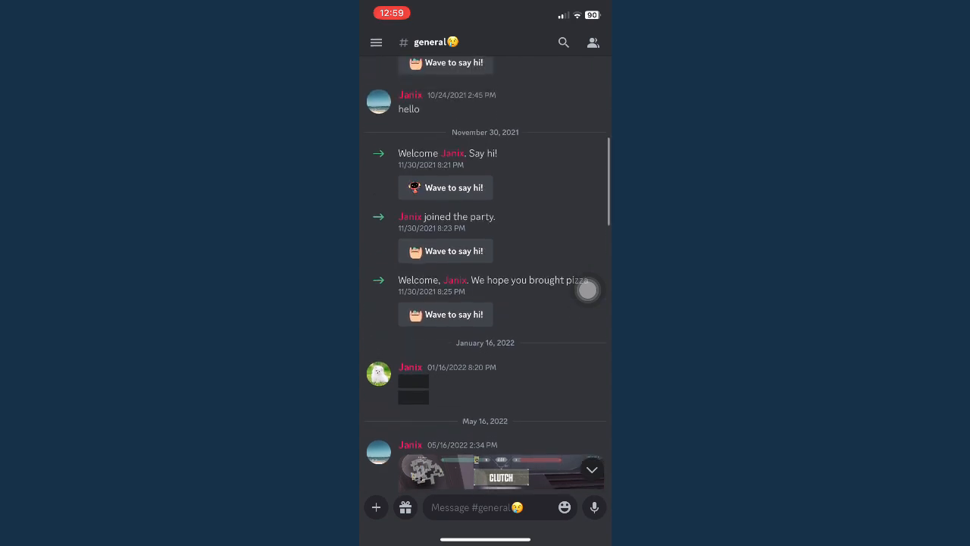
pyautogui.scroll(-3)
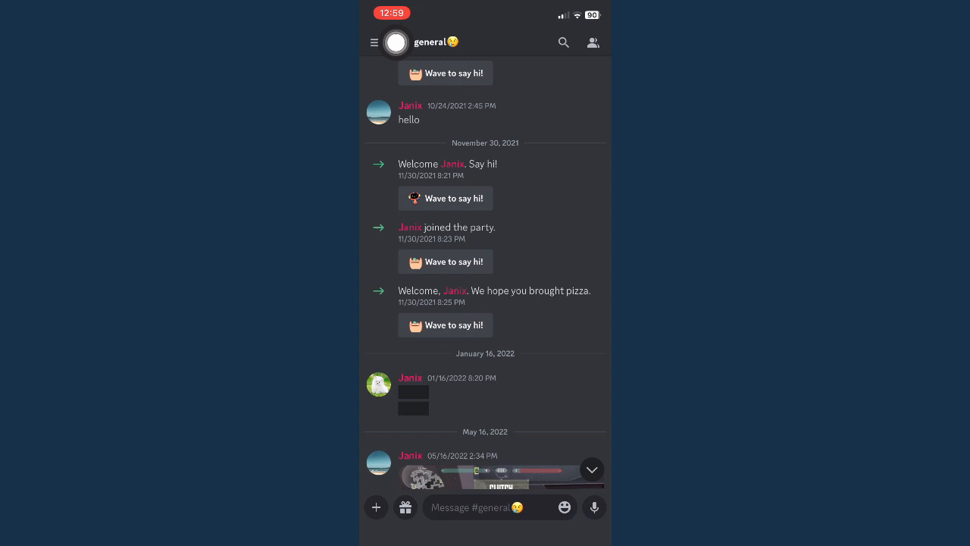
pyautogui.click(374, 42)
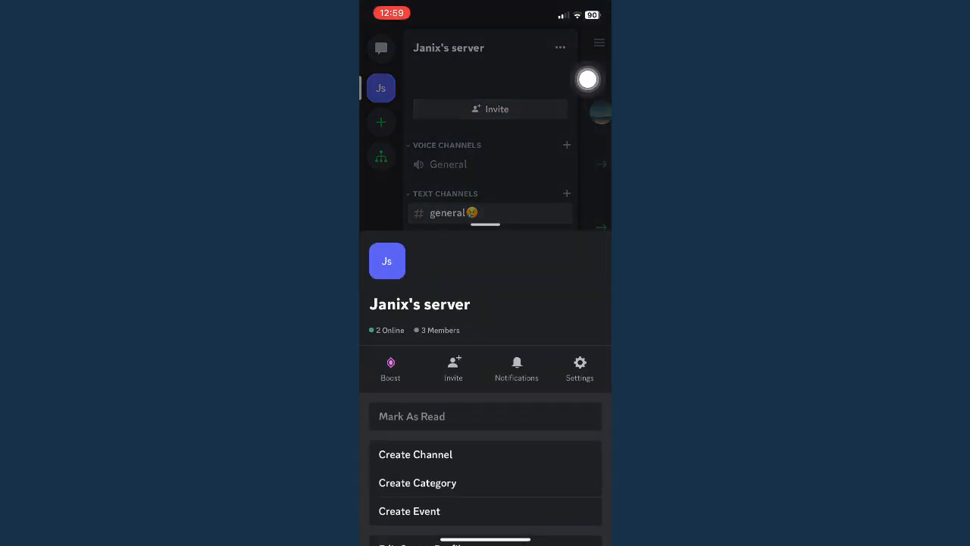
pyautogui.moveTo(588, 269)
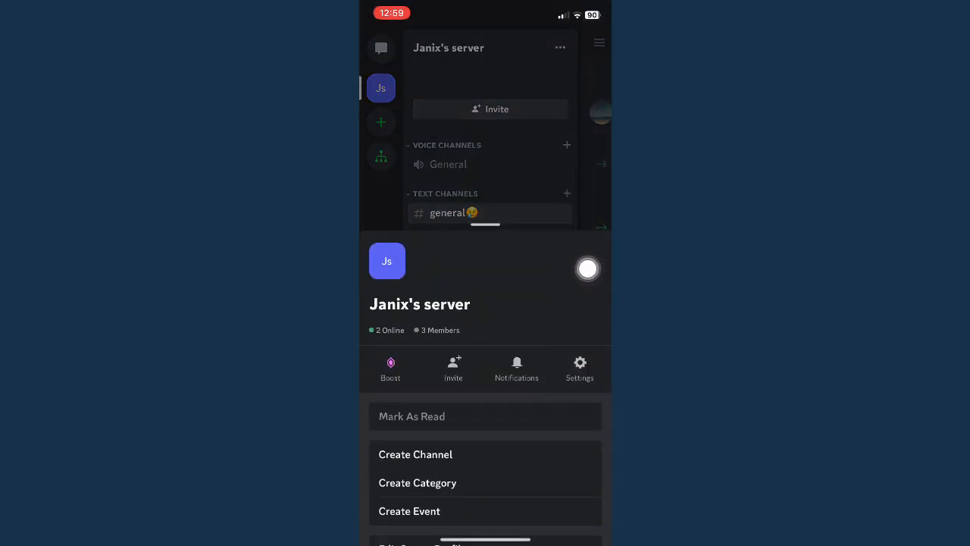
pyautogui.click(579, 368)
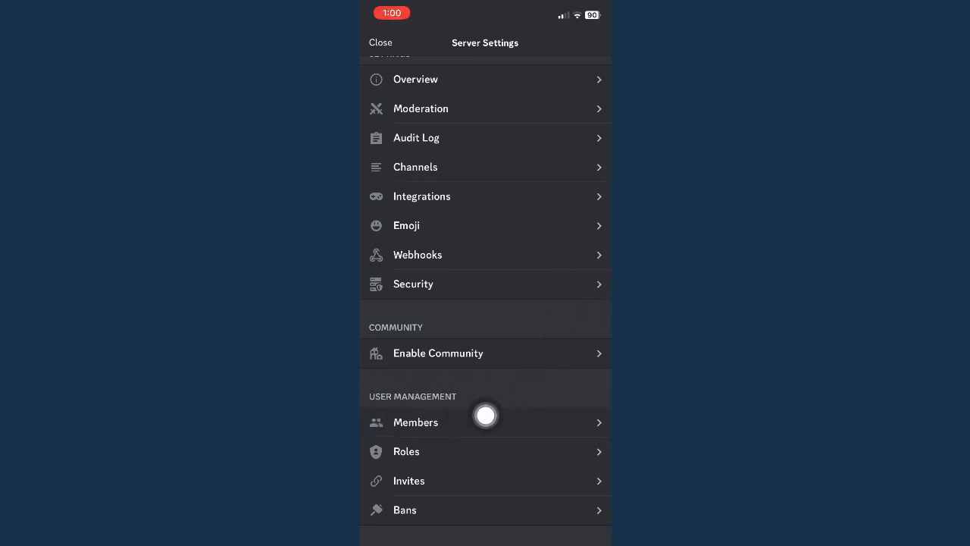
pyautogui.moveTo(401, 528)
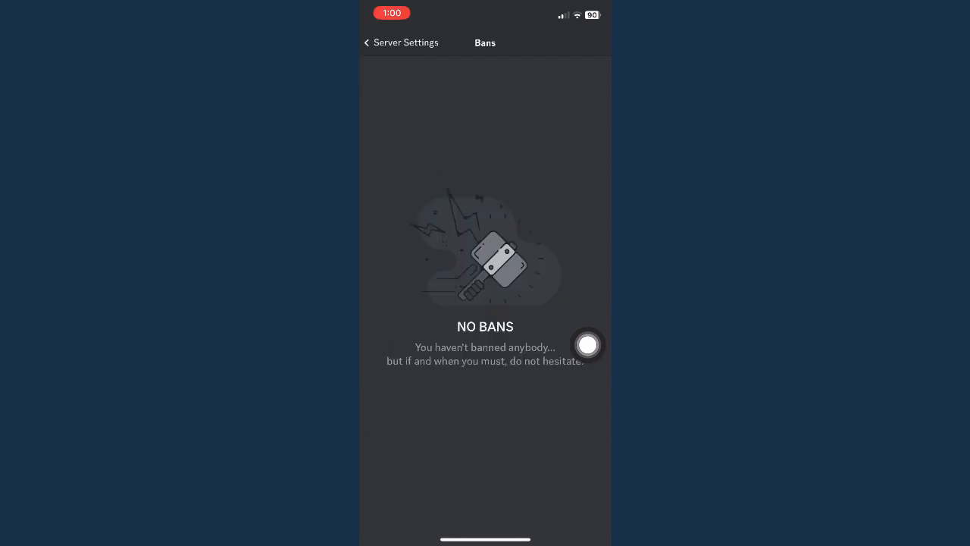
pyautogui.moveTo(588, 271)
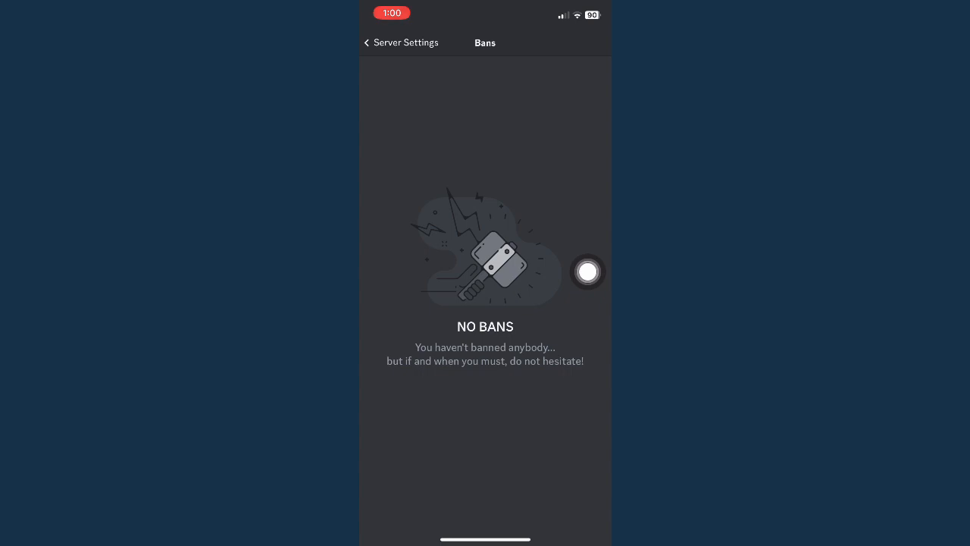
pyautogui.moveTo(404, 56)
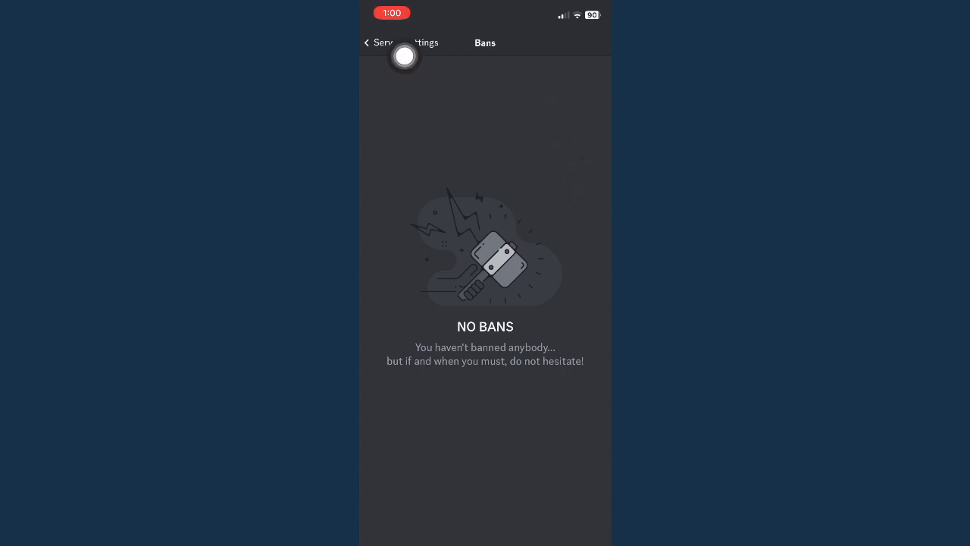